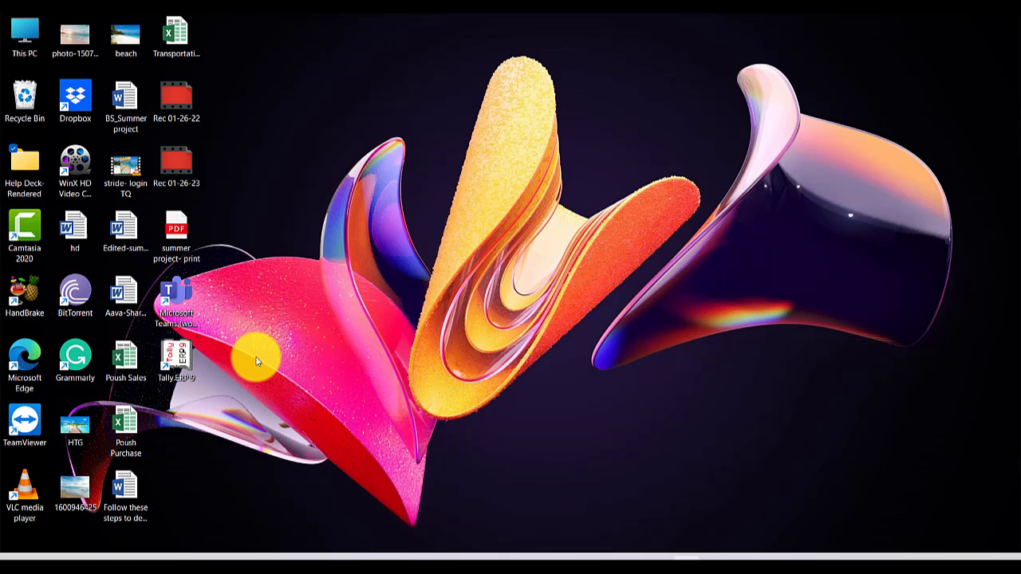
{"action": "mouse_move", "coordinate": [483, 514]}
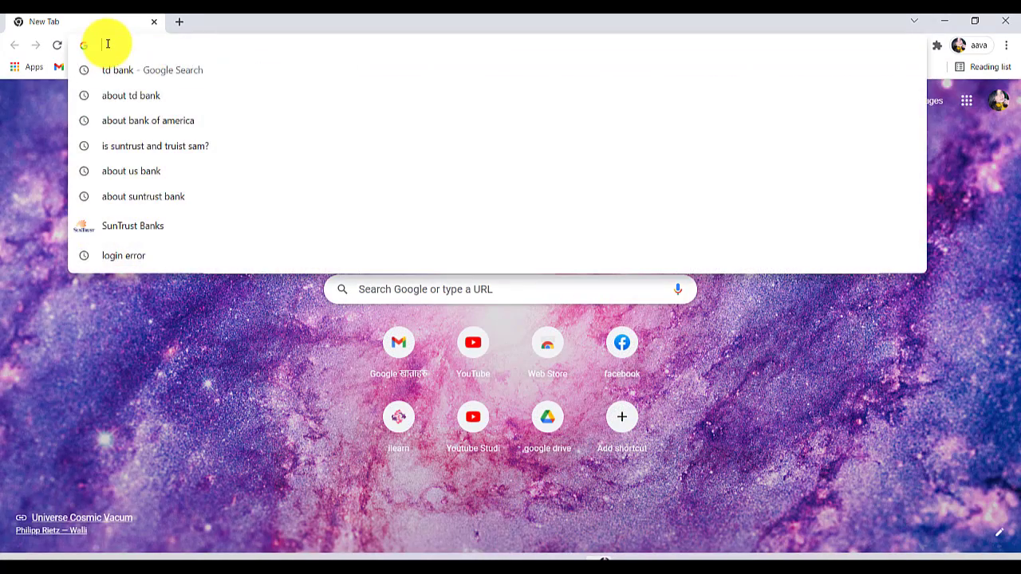
{"action": "type", "text": "www.td.com/ca/en/personal-banking/"}
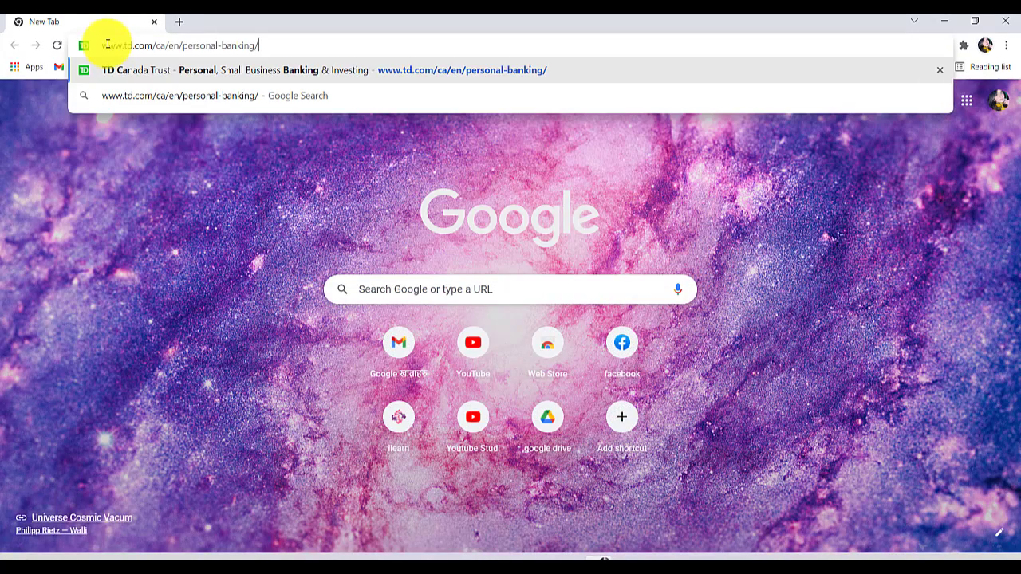
{"action": "mouse_move", "coordinate": [185, 124]}
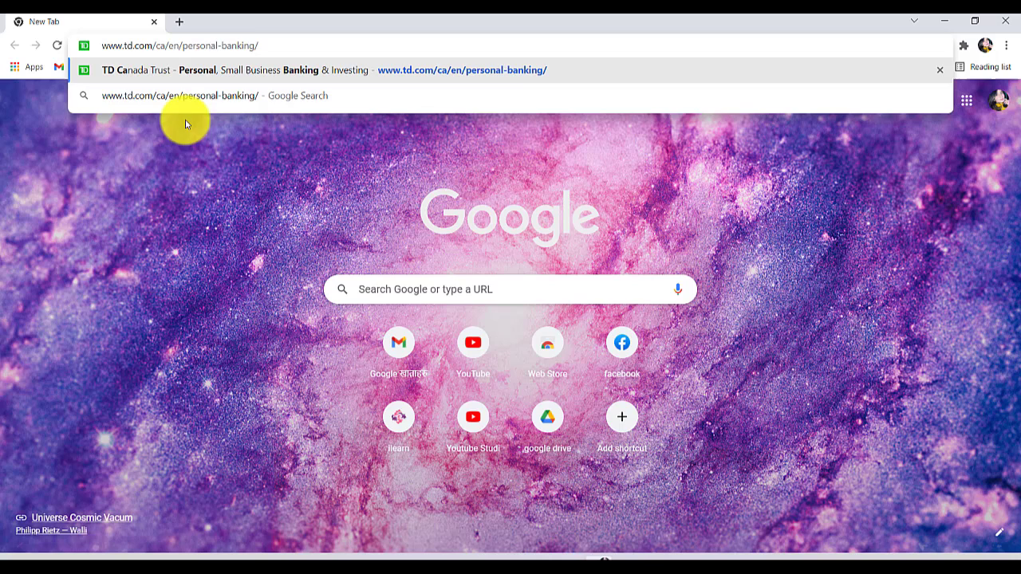
{"action": "mouse_move", "coordinate": [195, 168]}
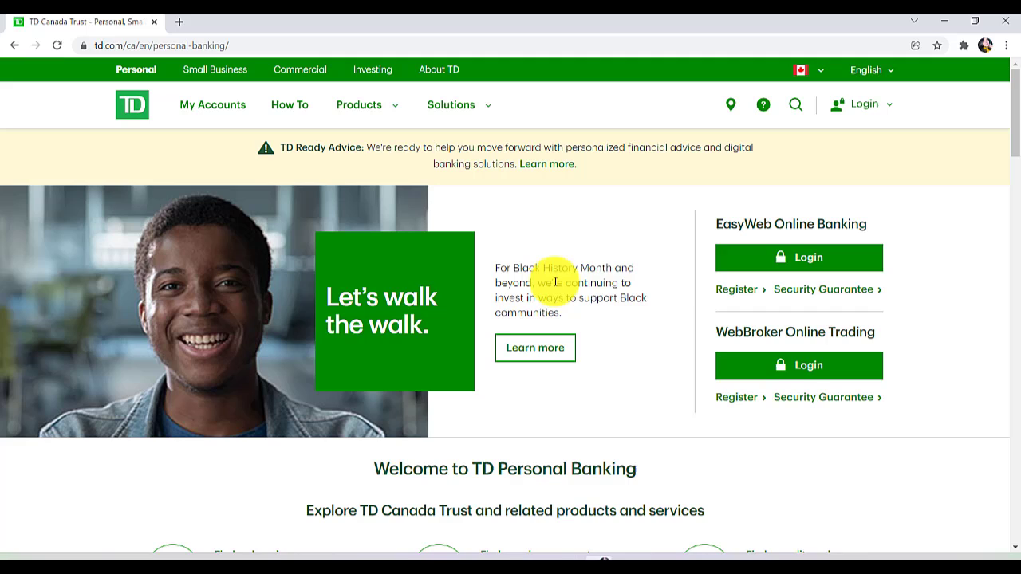
{"action": "mouse_move", "coordinate": [971, 59]}
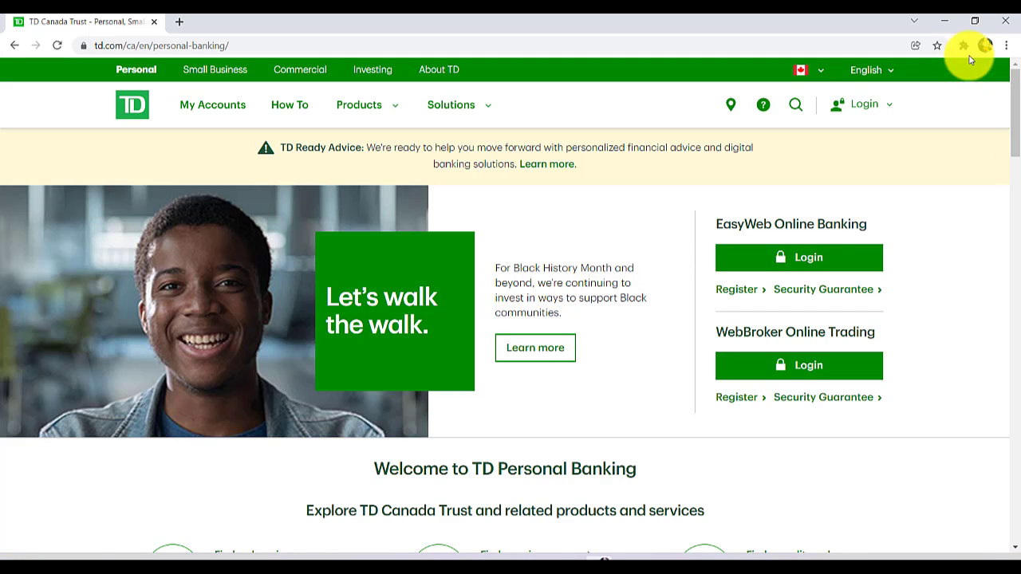
- Choose U.S. Banking from the header's Login dropdown
{"action": "left_click", "coordinate": [864, 103]}
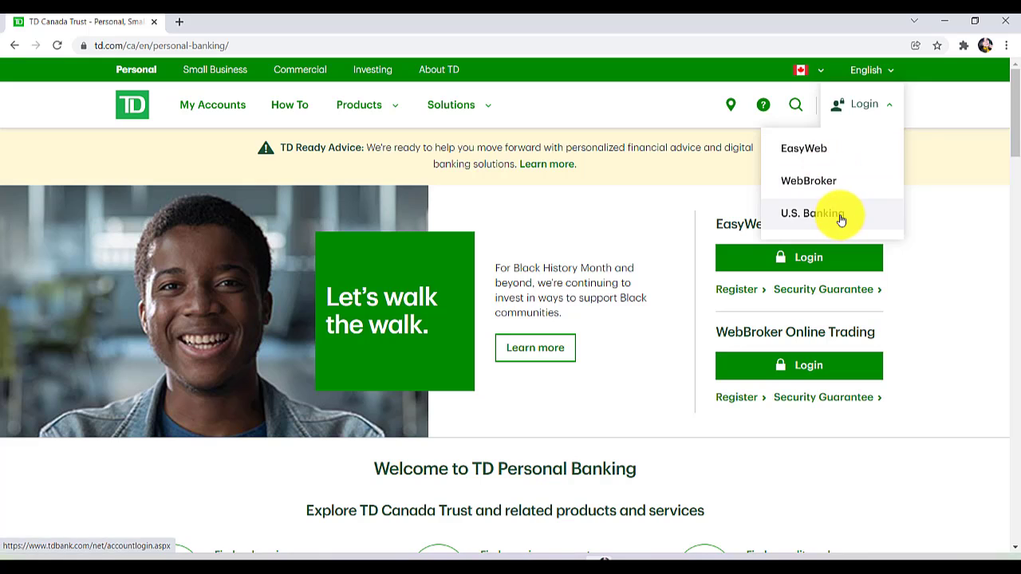
{"action": "left_click", "coordinate": [811, 213]}
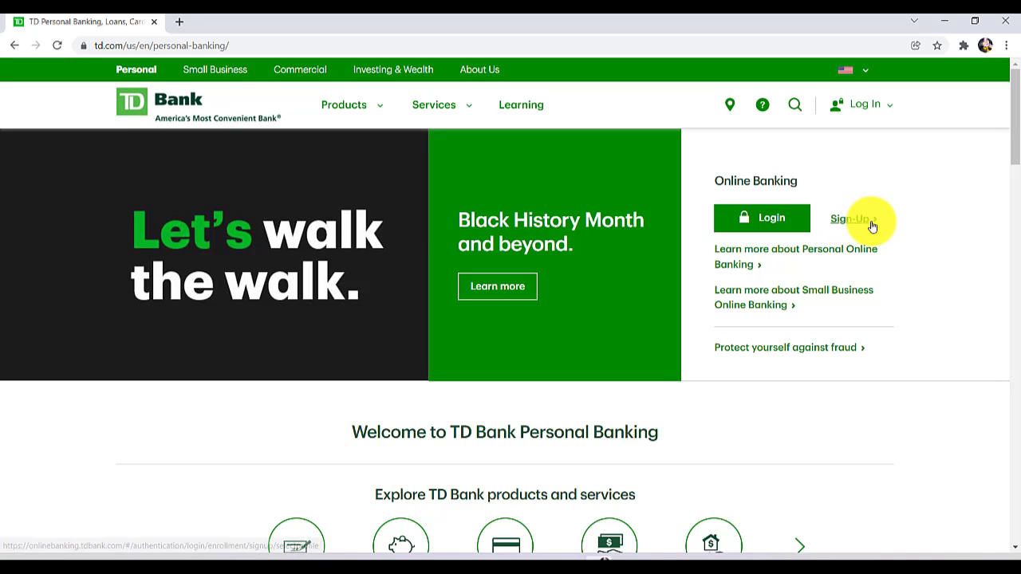
- Go from Login through 'Forgot user name and/or password?' to 'I forgot my password'
{"action": "left_click", "coordinate": [850, 218]}
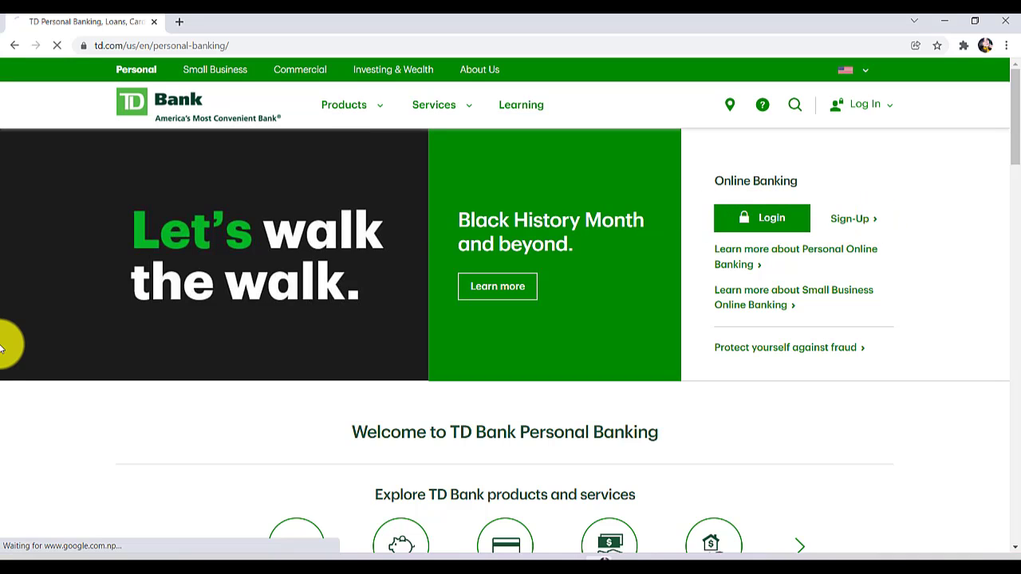
{"action": "left_click", "coordinate": [762, 218]}
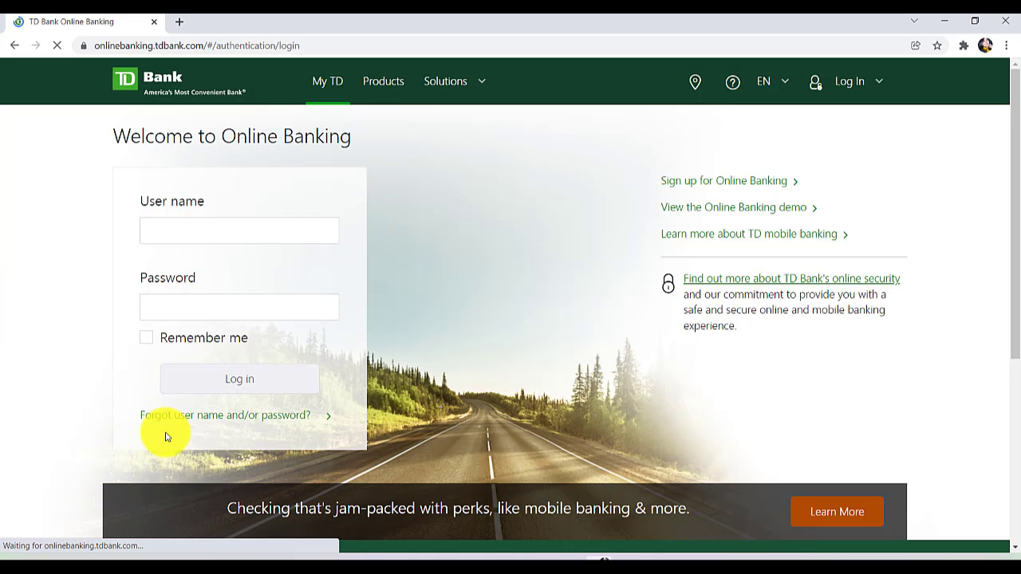
{"action": "mouse_move", "coordinate": [258, 421]}
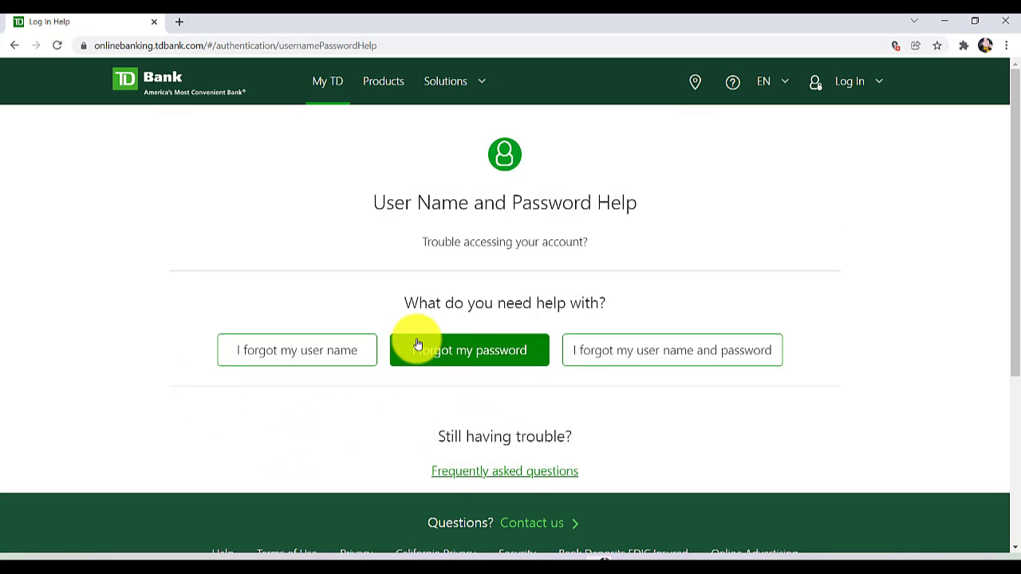
{"action": "left_click", "coordinate": [469, 350]}
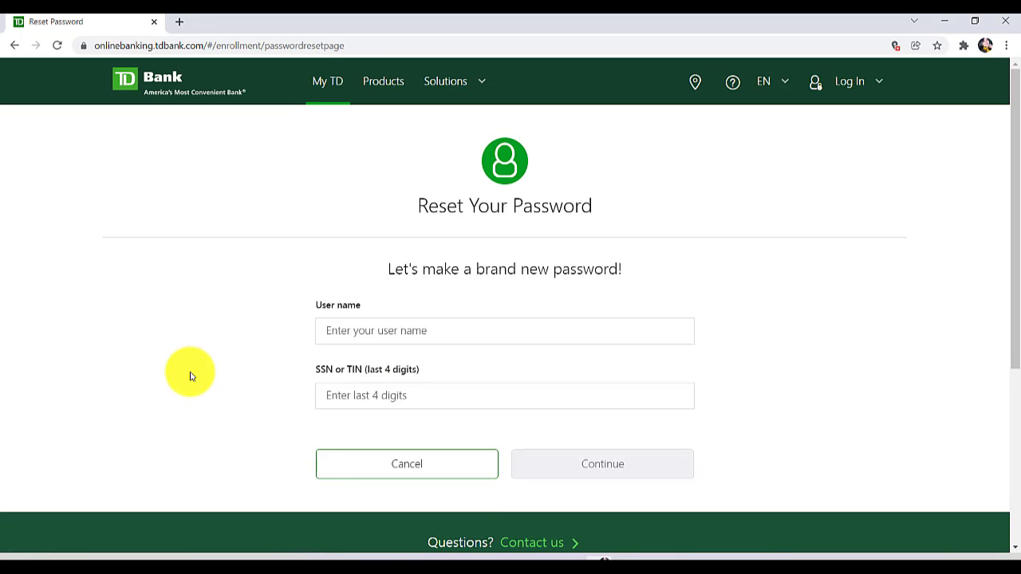
{"action": "mouse_move", "coordinate": [305, 374]}
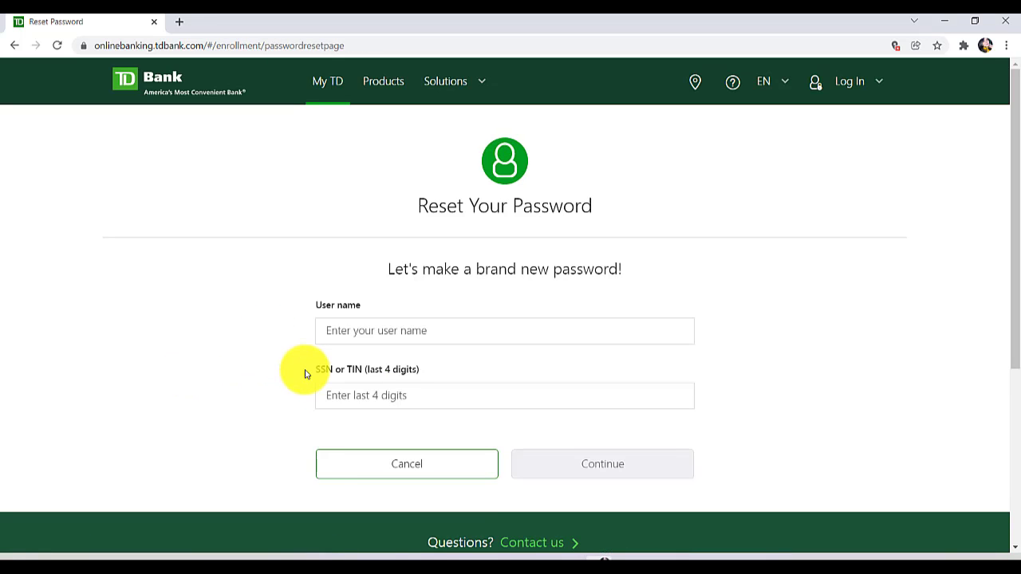
{"action": "left_click", "coordinate": [505, 330]}
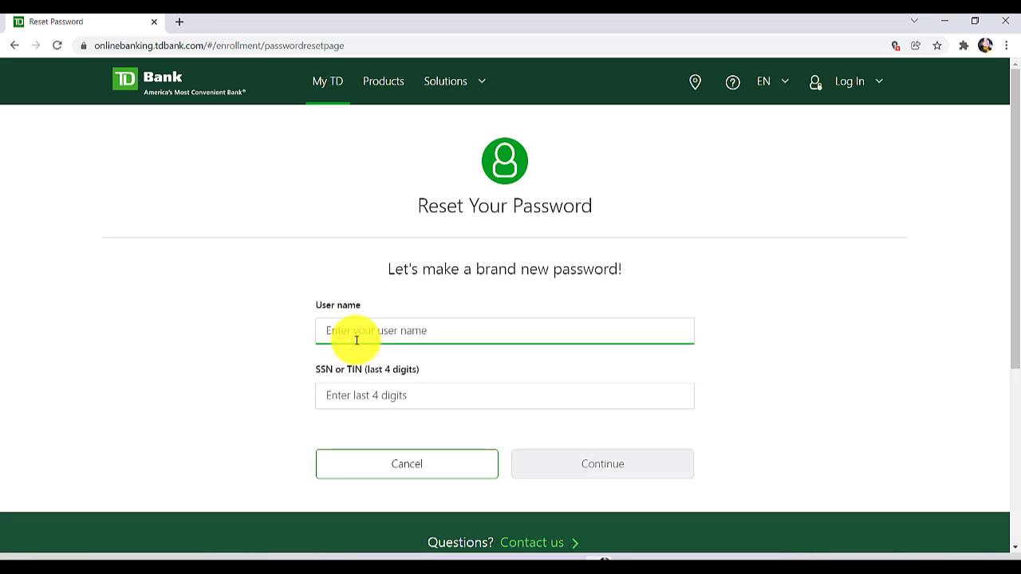
{"action": "mouse_move", "coordinate": [301, 390]}
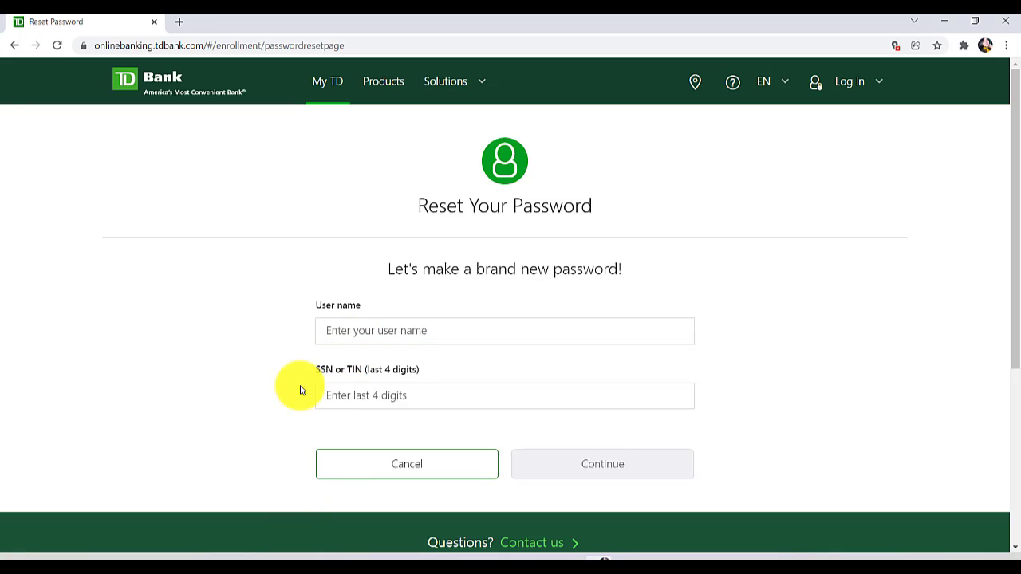
{"action": "mouse_move", "coordinate": [518, 276]}
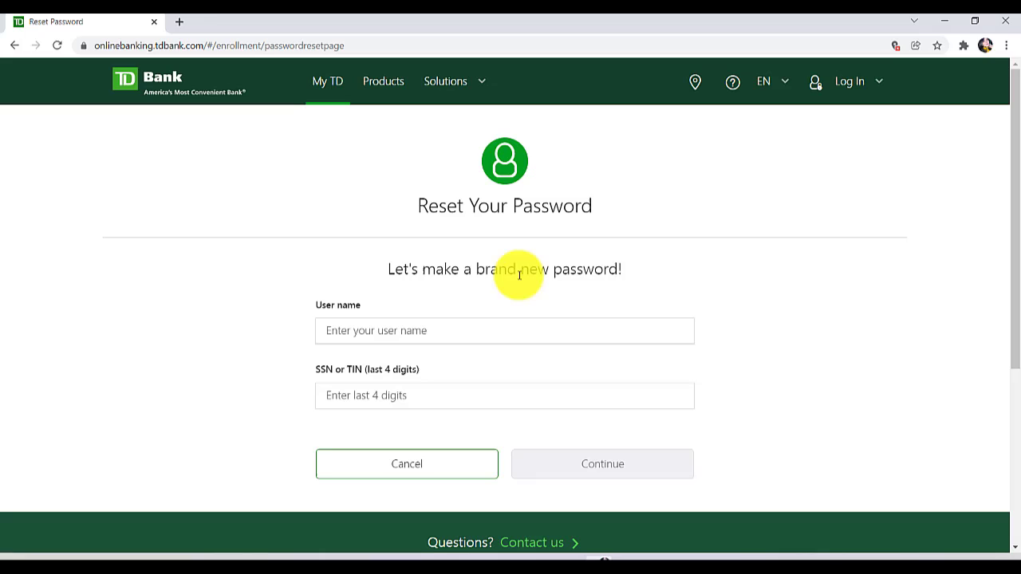
{"action": "mouse_move", "coordinate": [640, 428]}
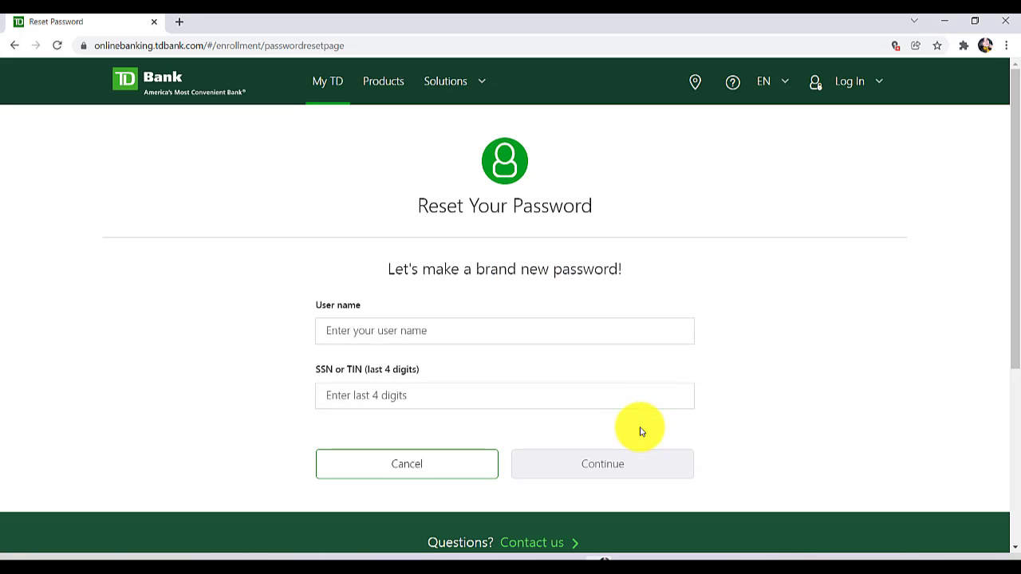
{"action": "mouse_move", "coordinate": [629, 461]}
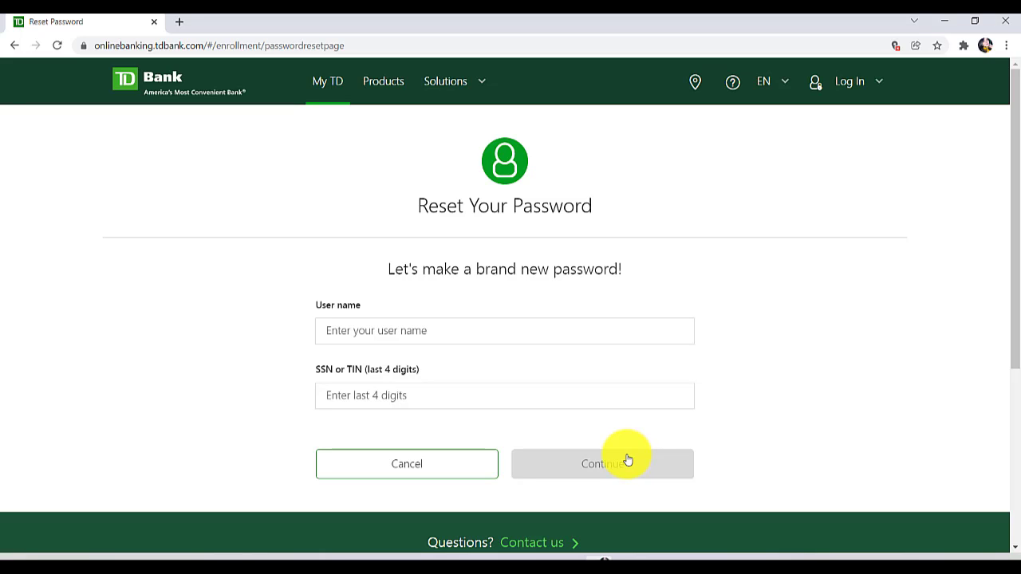
{"action": "mouse_move", "coordinate": [746, 370]}
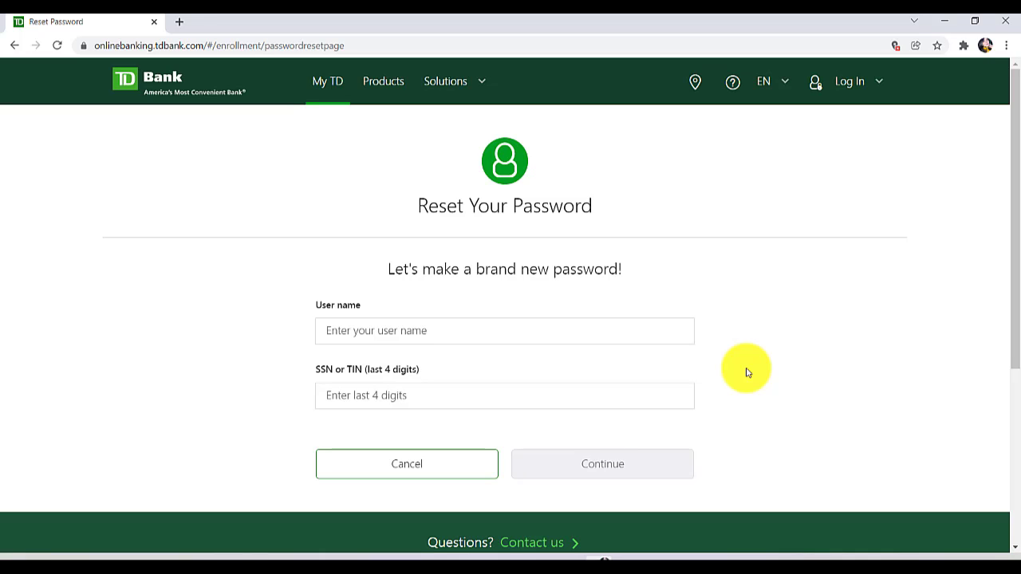
{"action": "mouse_move", "coordinate": [848, 287]}
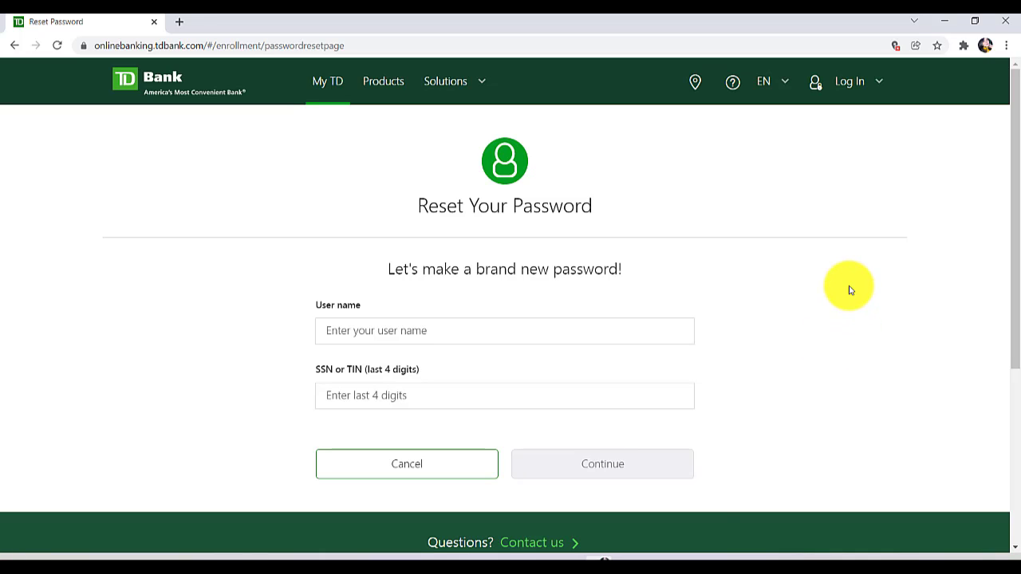